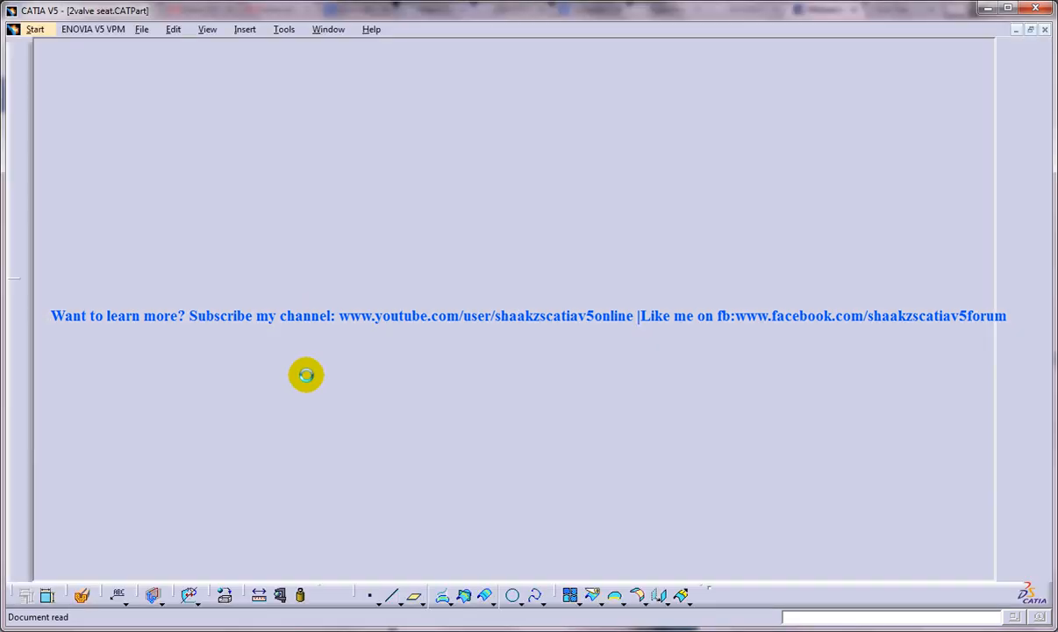
# Start a new Drafting document, Drawing1, with an empty sheet.
pyautogui.click(35, 29)
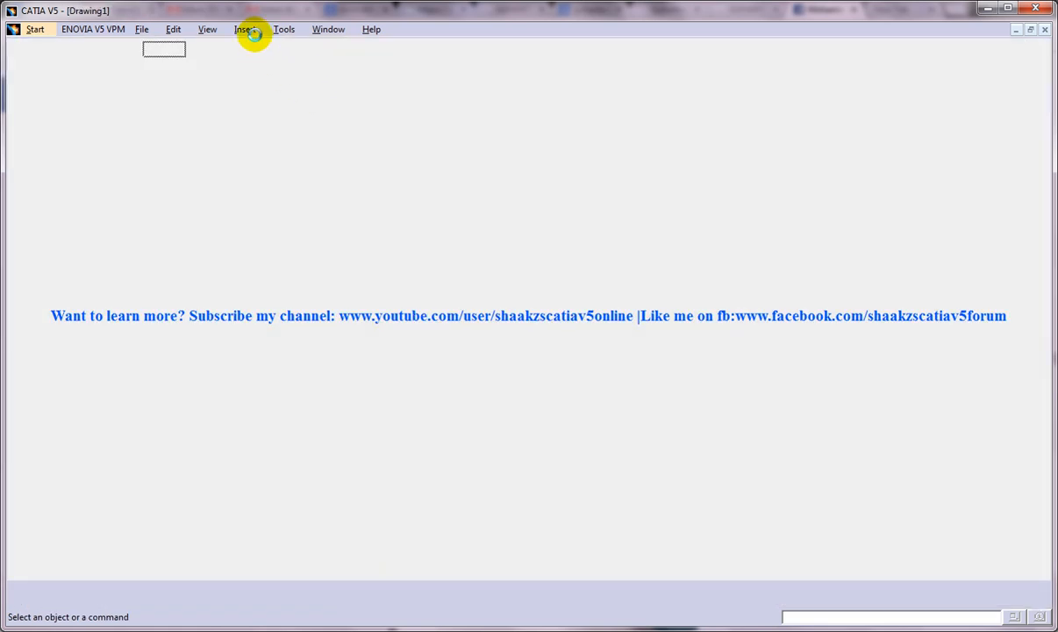
# Insert a projected front view of the valve seat onto Sheet.1.
pyautogui.click(245, 28)
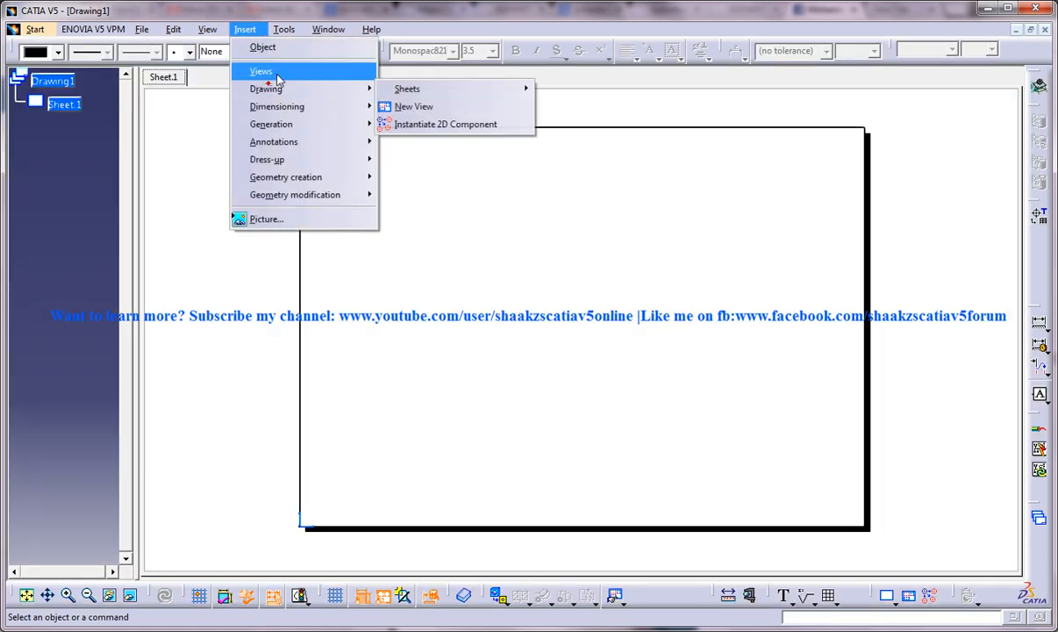
pyautogui.click(414, 107)
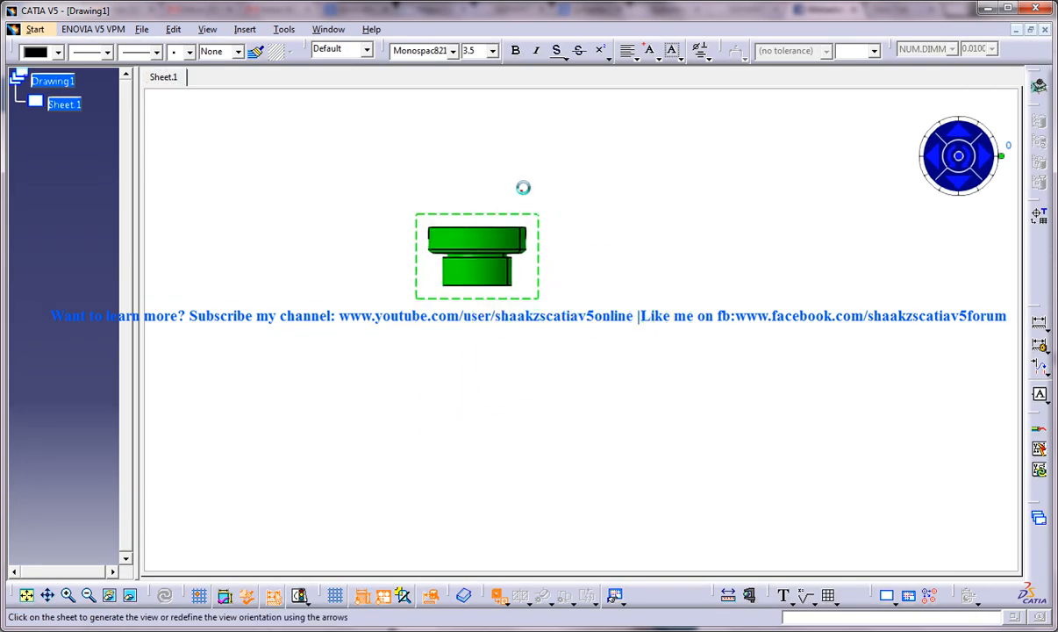
pyautogui.click(246, 29)
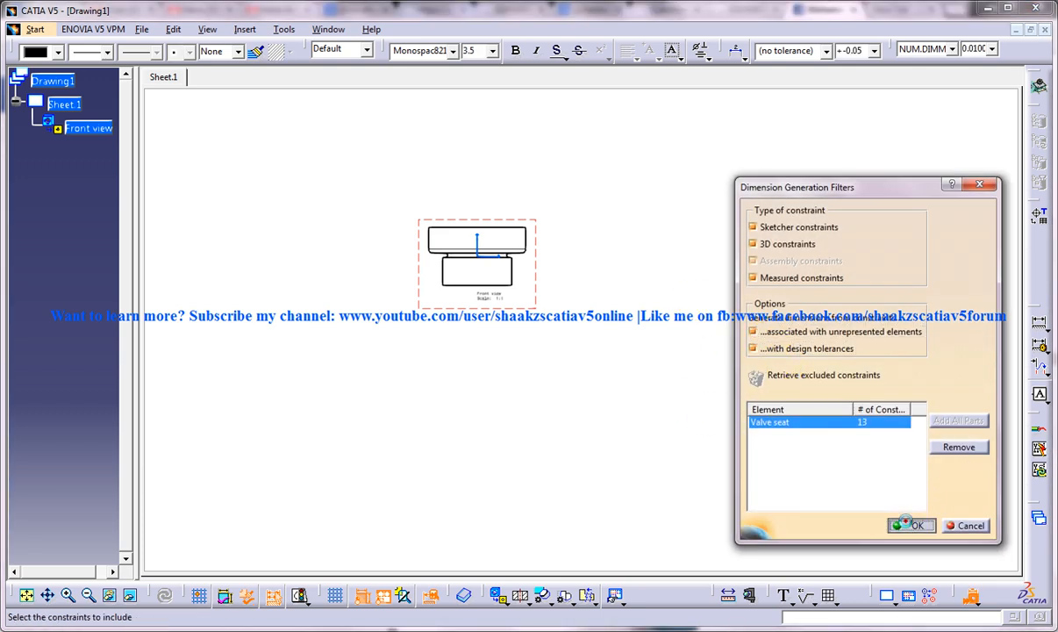
# Accept the generation filters so the view gets dimensions 75, 42, 50, 45 and 28.
pyautogui.click(918, 524)
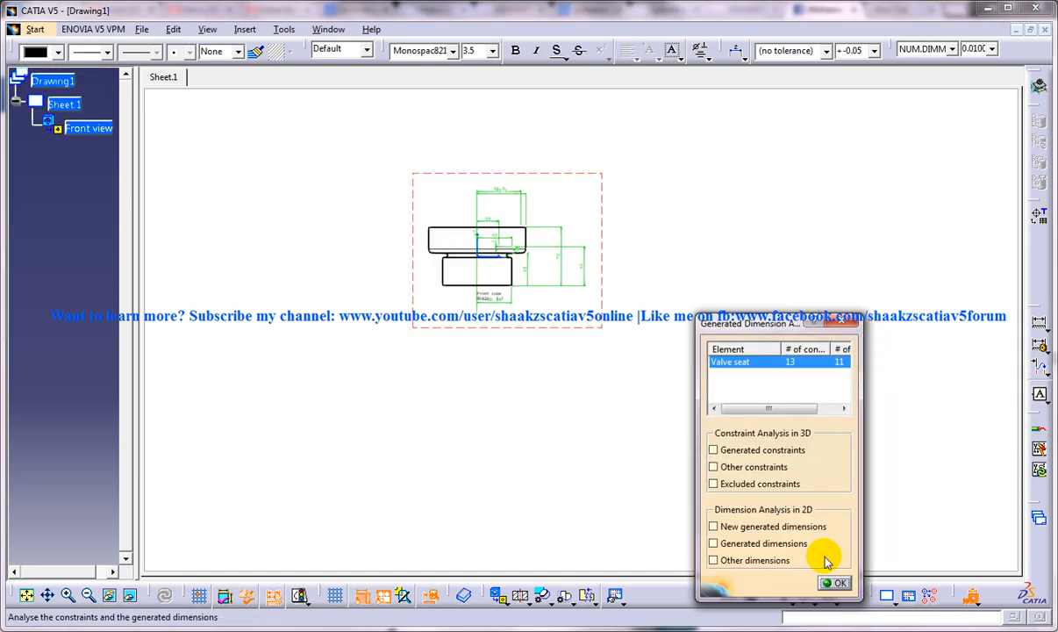
pyautogui.click(836, 582)
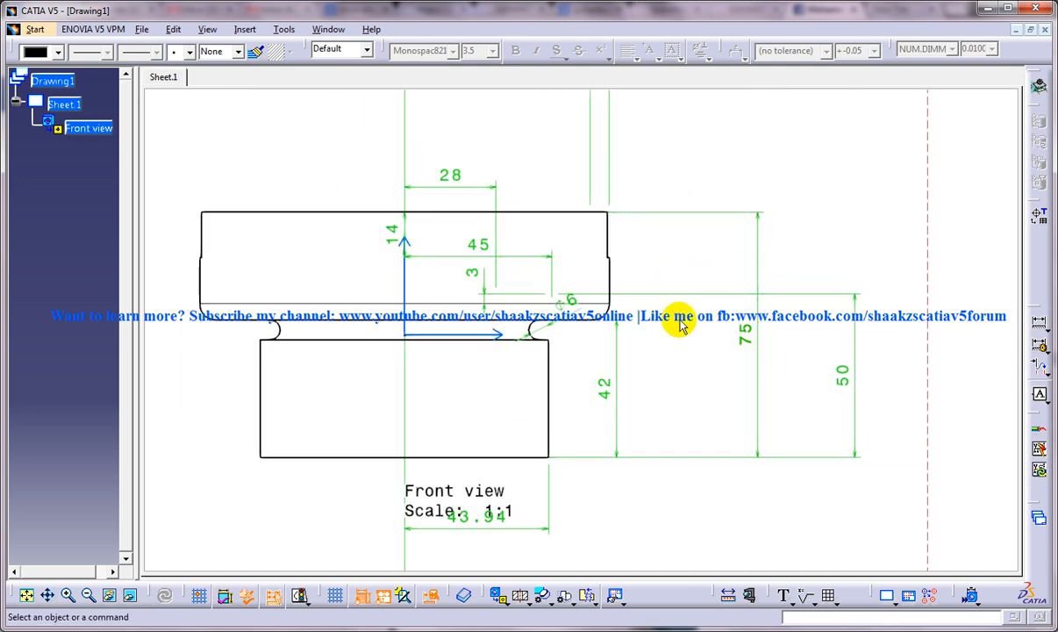
pyautogui.moveTo(751, 337)
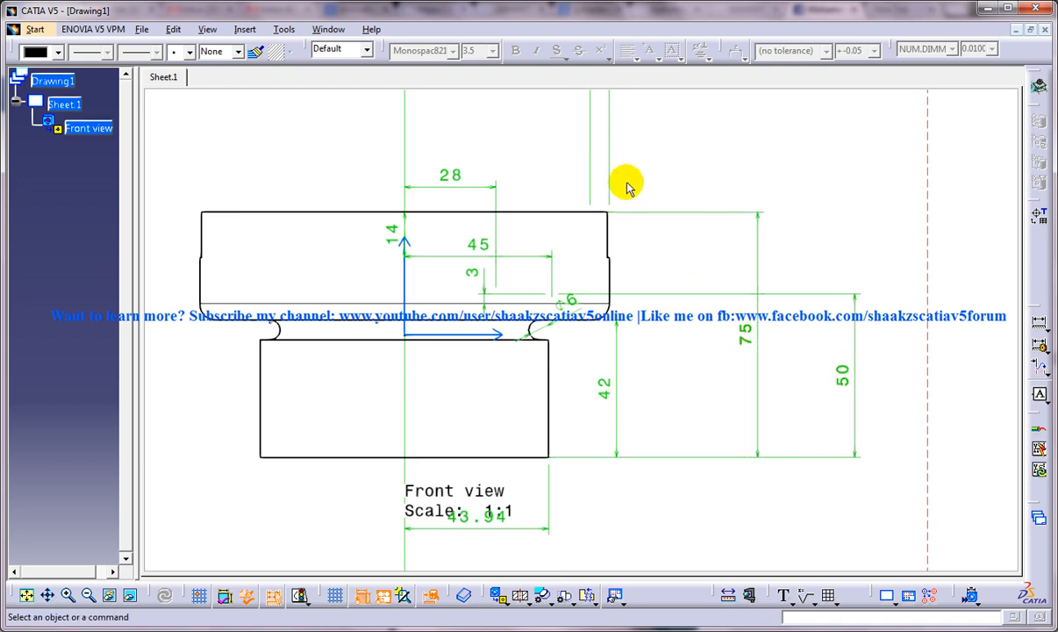
# In Drafting > Administration options, allow dimensions to drive 3D constraints.
pyautogui.click(284, 28)
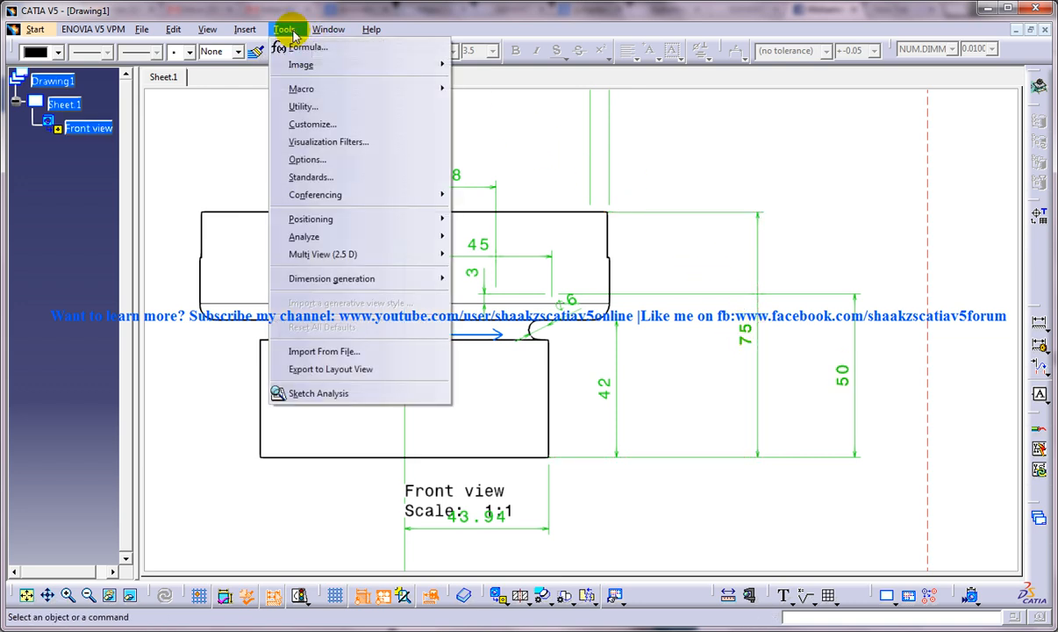
pyautogui.click(307, 158)
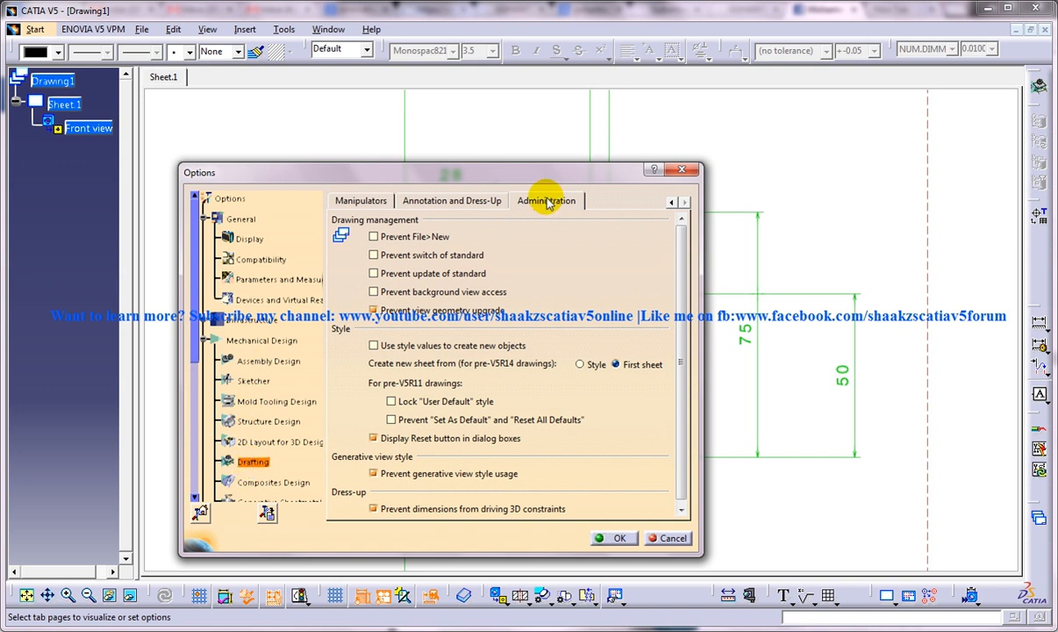
pyautogui.click(360, 201)
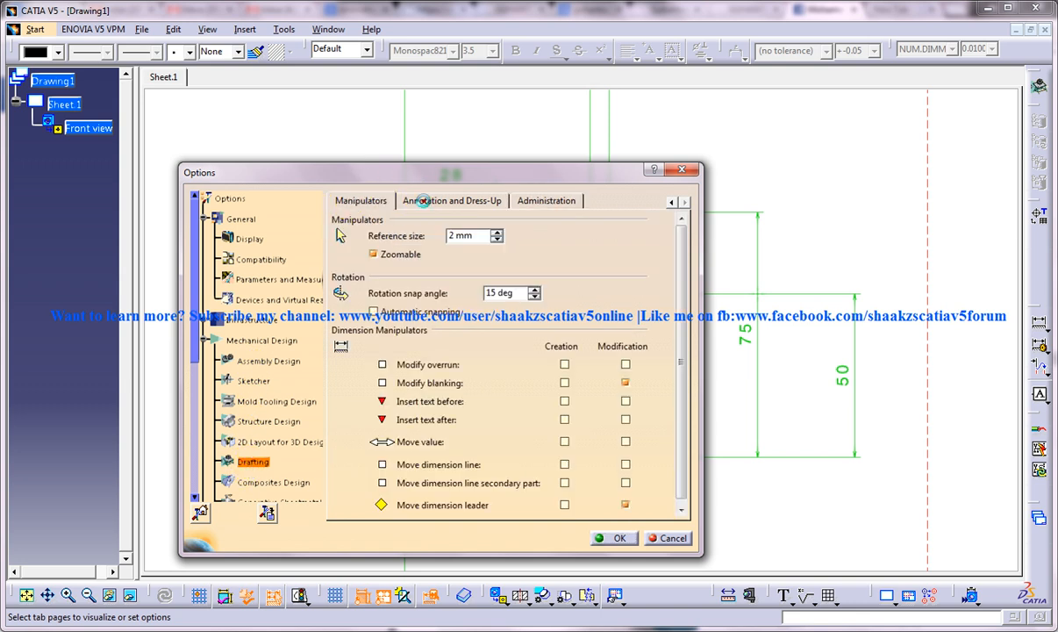
pyautogui.click(672, 202)
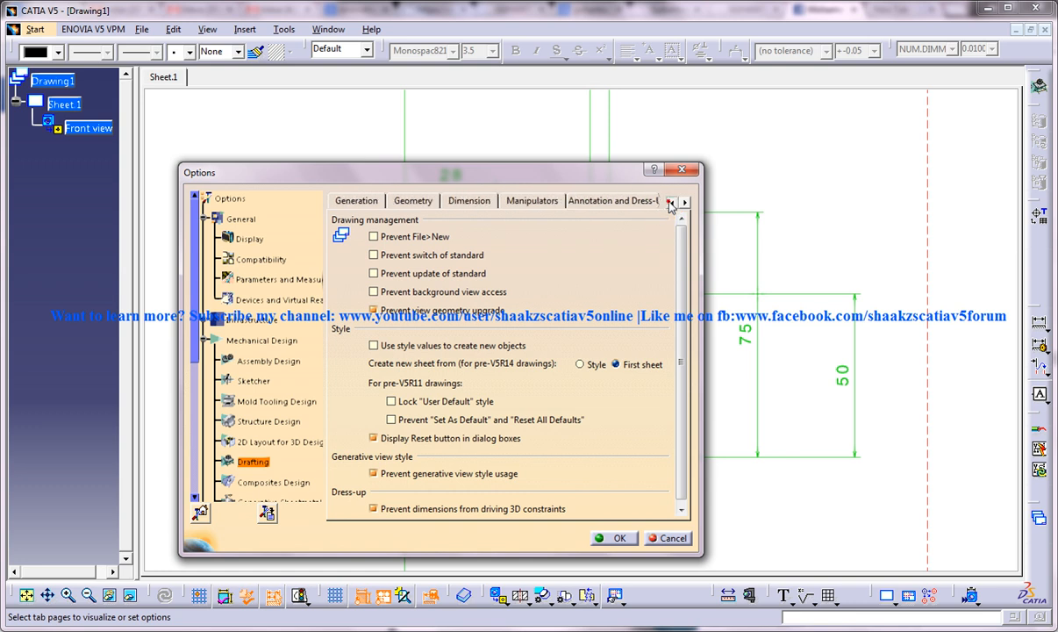
pyautogui.click(669, 200)
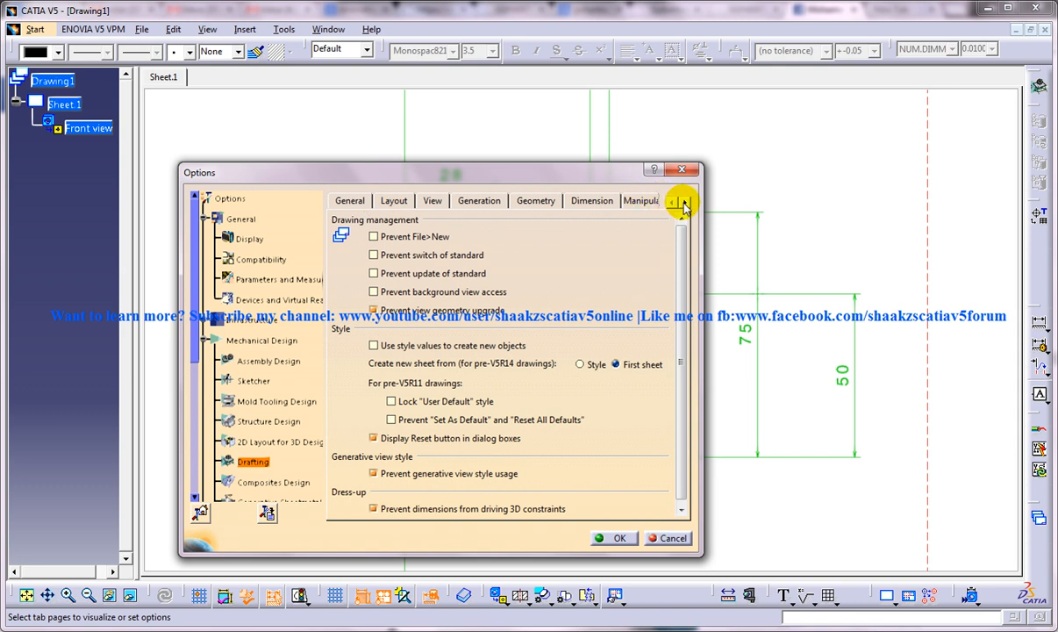
pyautogui.click(685, 202)
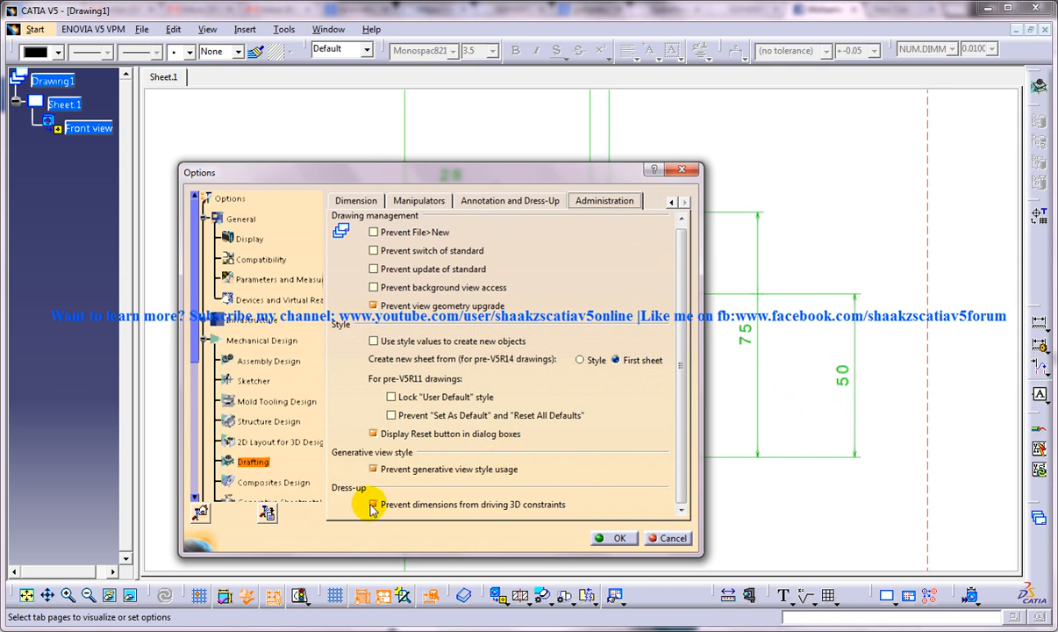
pyautogui.click(615, 537)
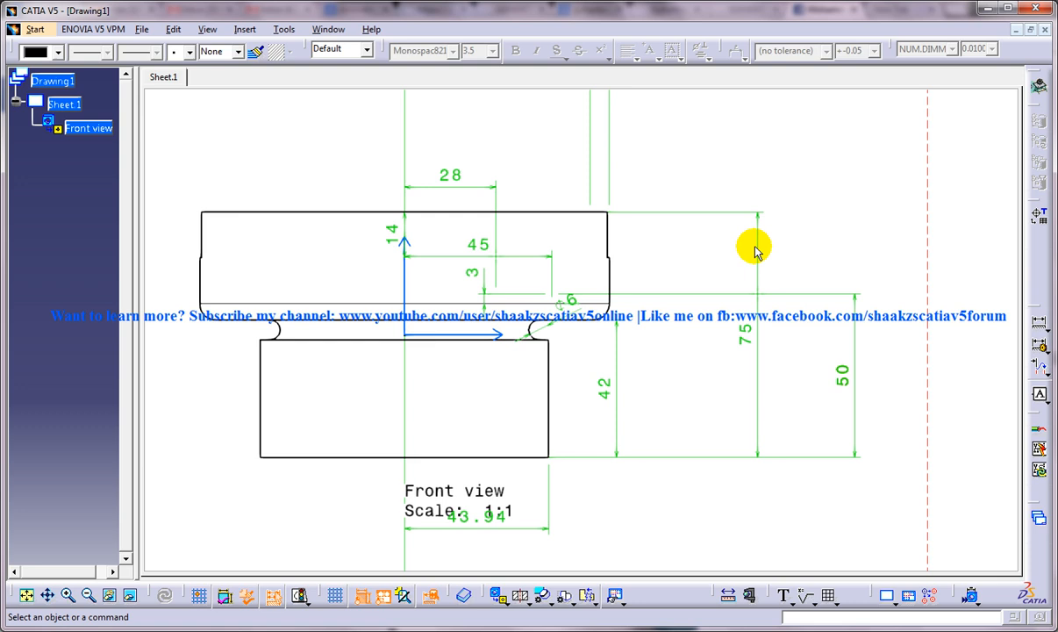
# Edit the 75 length dimension's constraint value to 95.
pyautogui.click(753, 246)
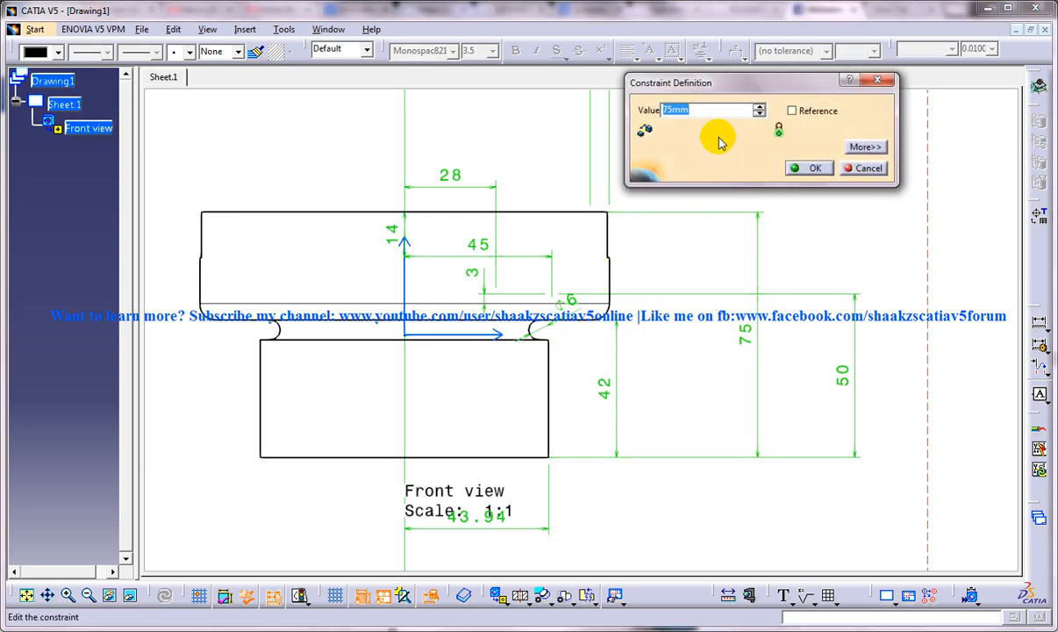
pyautogui.click(702, 109)
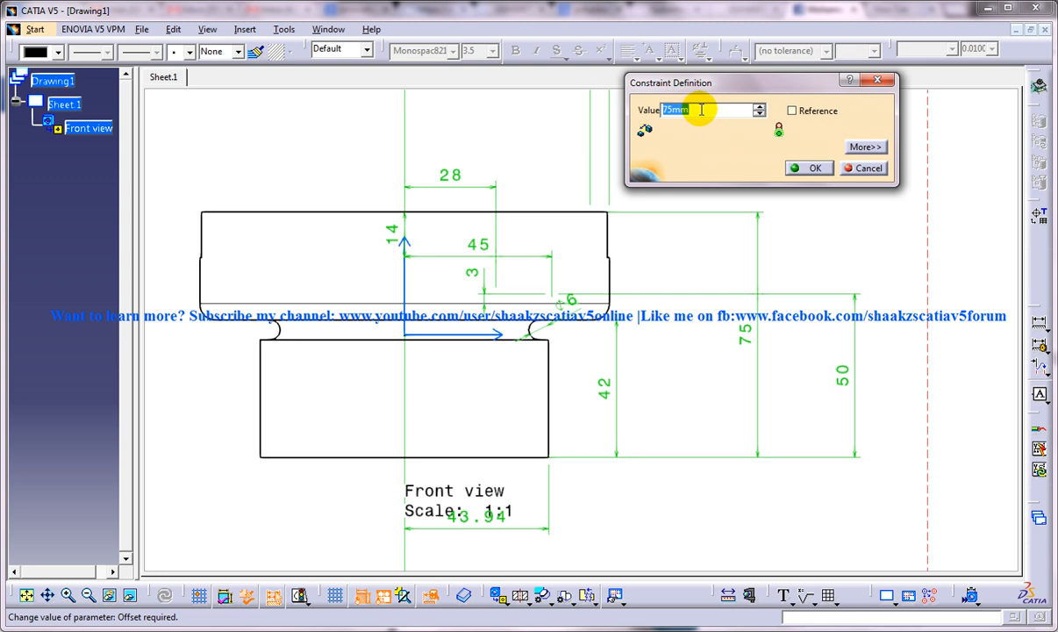
pyautogui.write('95')
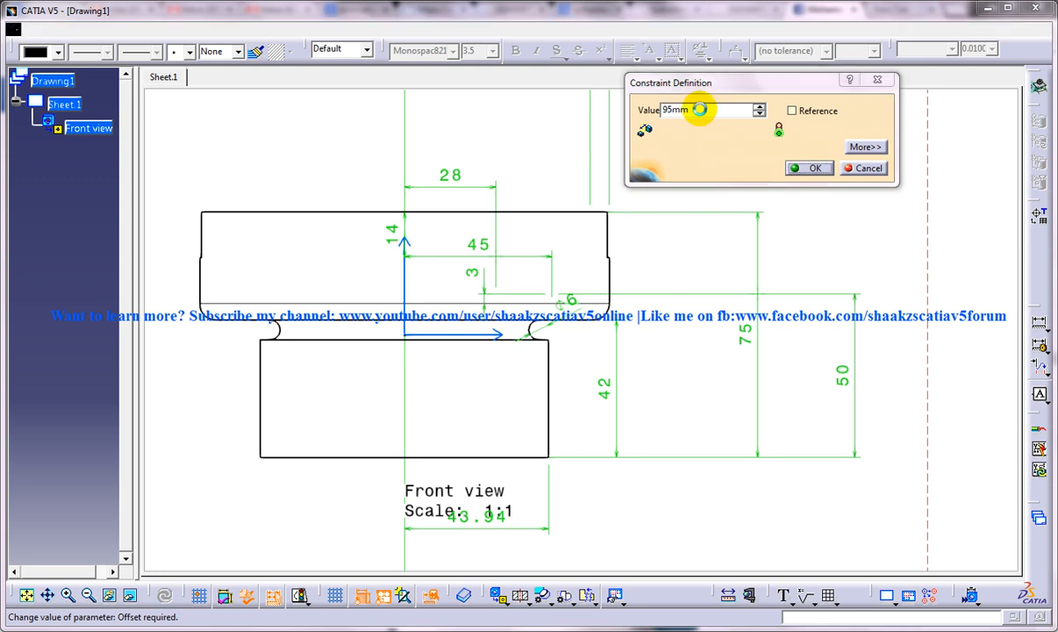
pyautogui.click(808, 169)
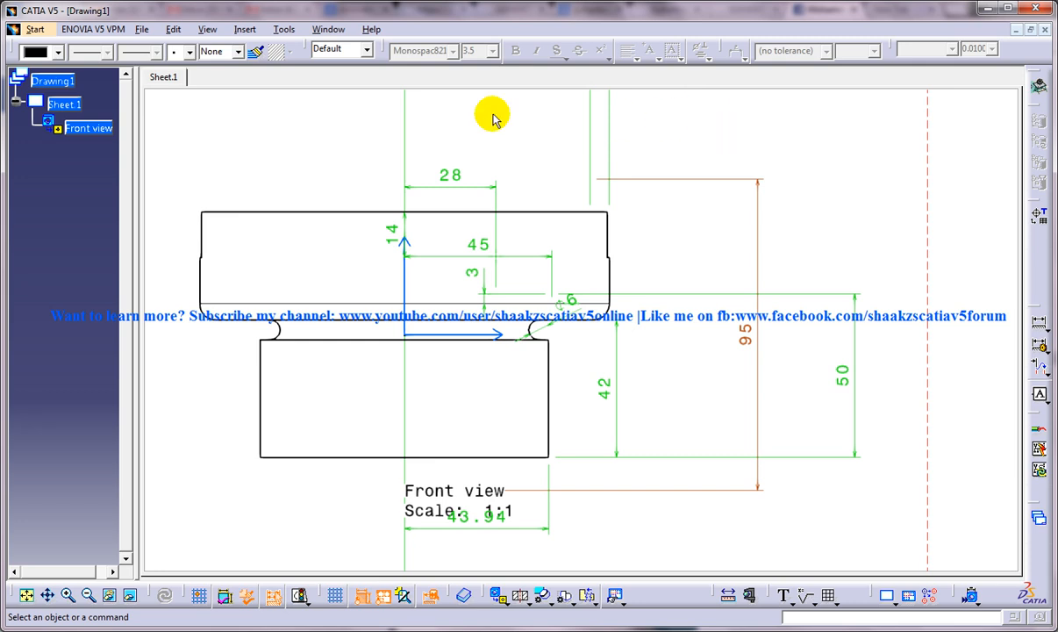
# Switch to the 2valve seat.CATPart window and view it from the front.
pyautogui.click(328, 28)
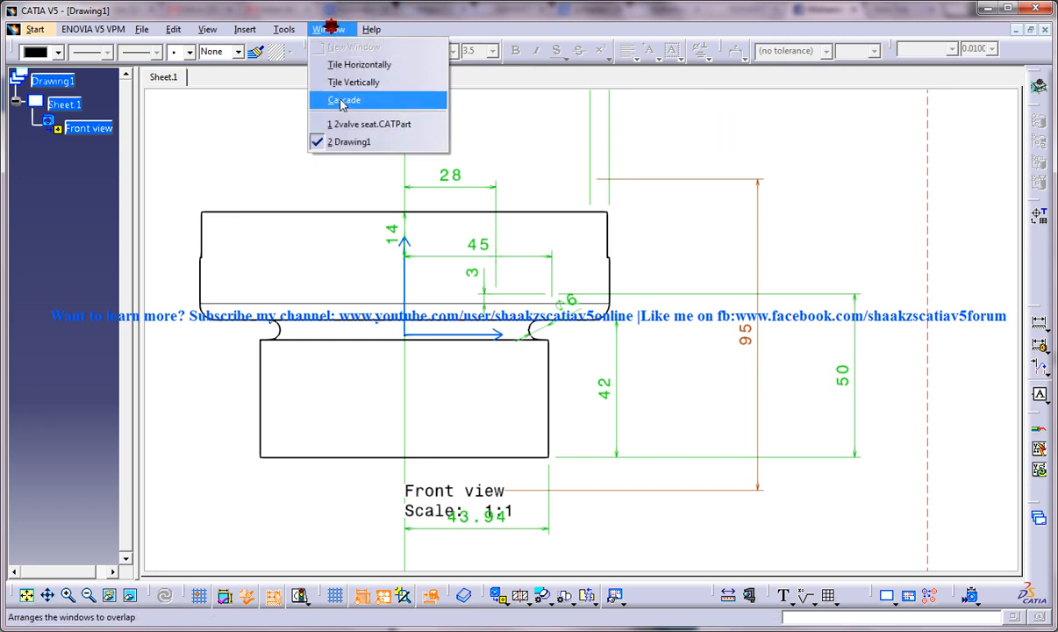
pyautogui.moveTo(369, 122)
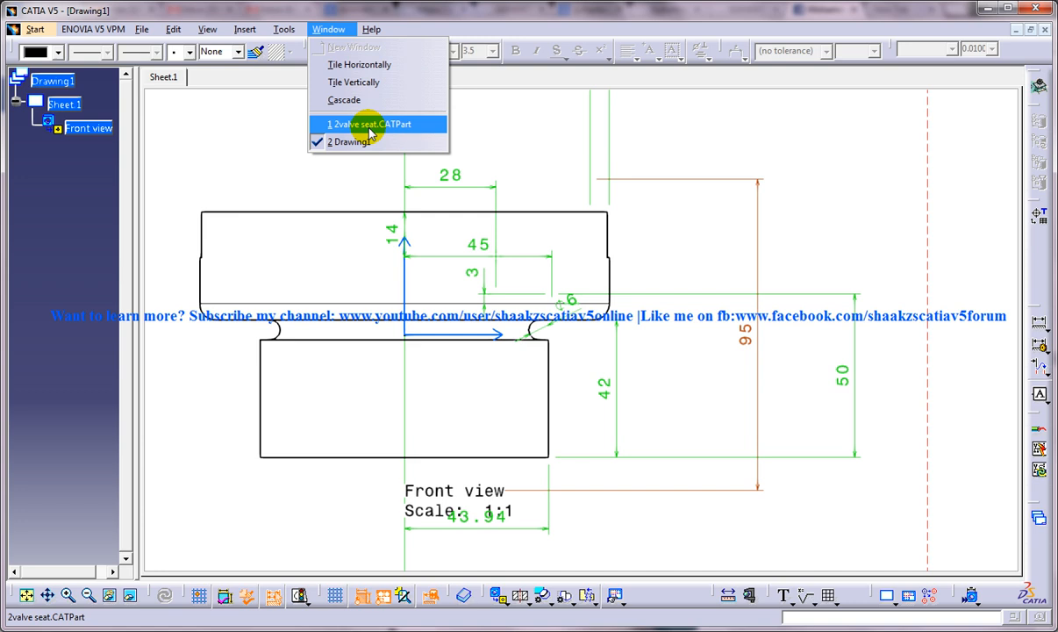
pyautogui.click(368, 123)
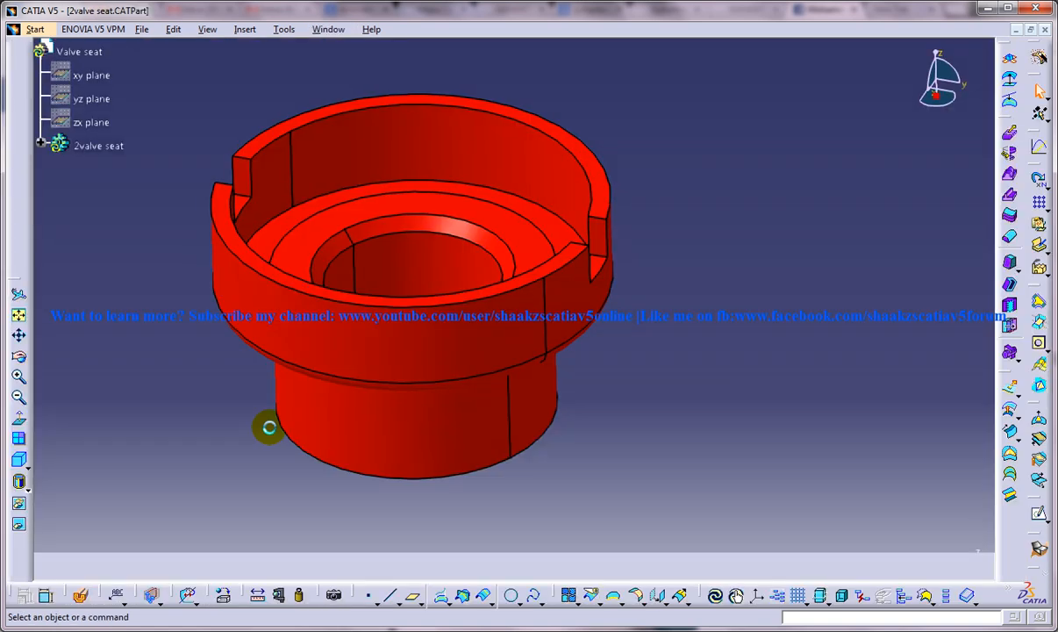
pyautogui.click(17, 458)
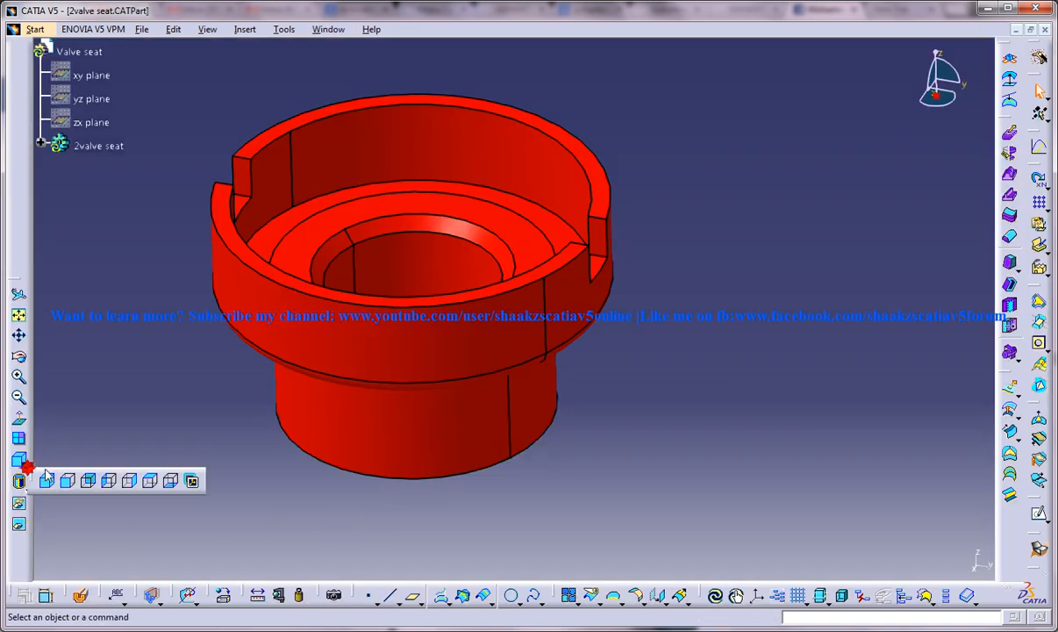
pyautogui.click(46, 481)
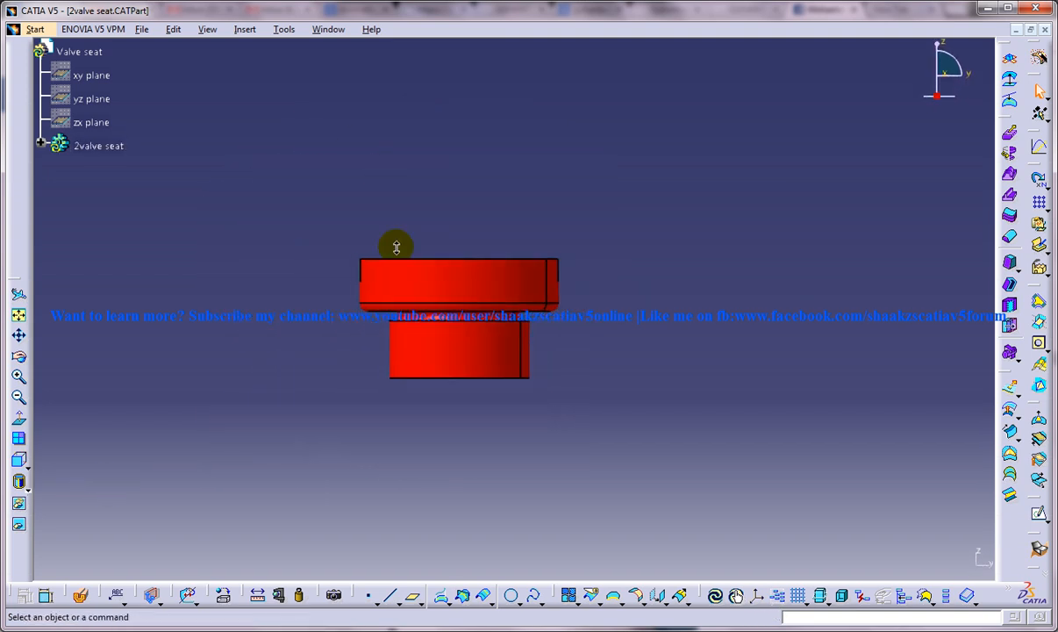
# Run Edit > Update so the part lengthens to the 95 mm dimension.
pyautogui.click(207, 28)
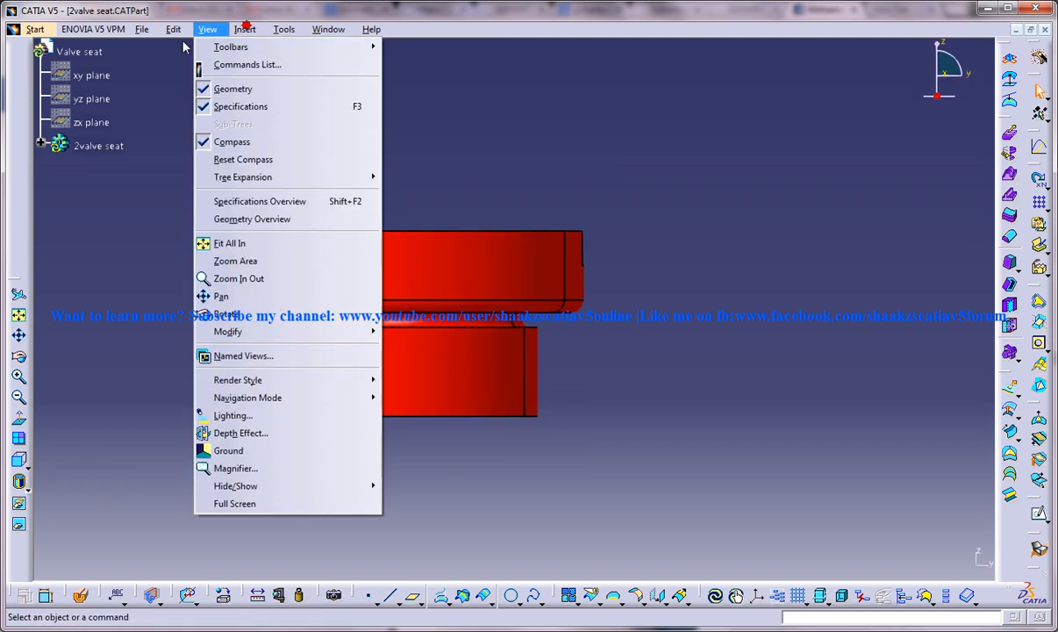
pyautogui.click(173, 28)
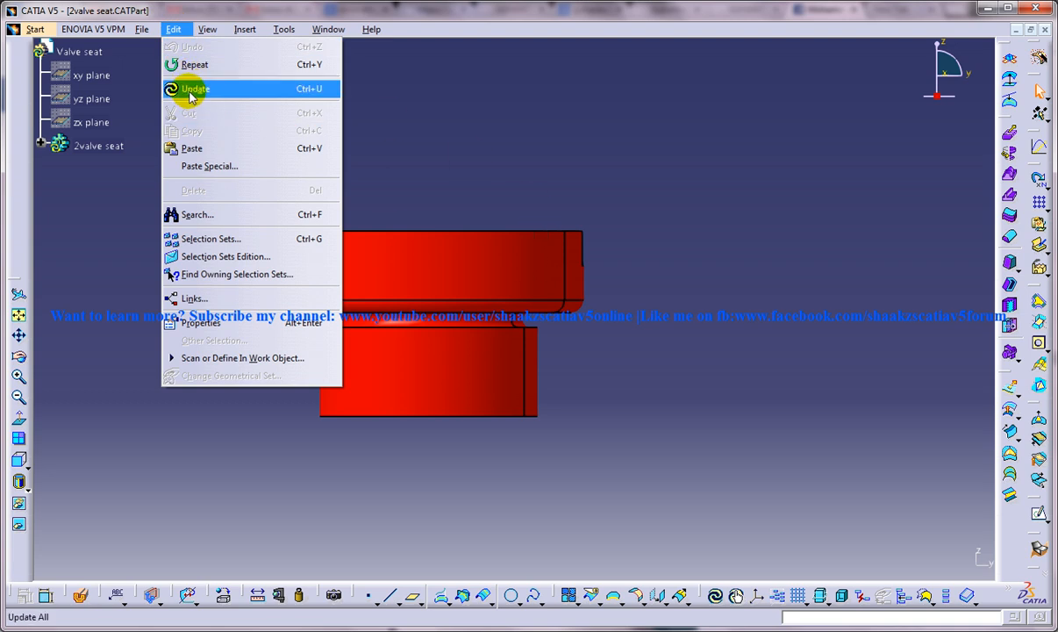
pyautogui.click(195, 88)
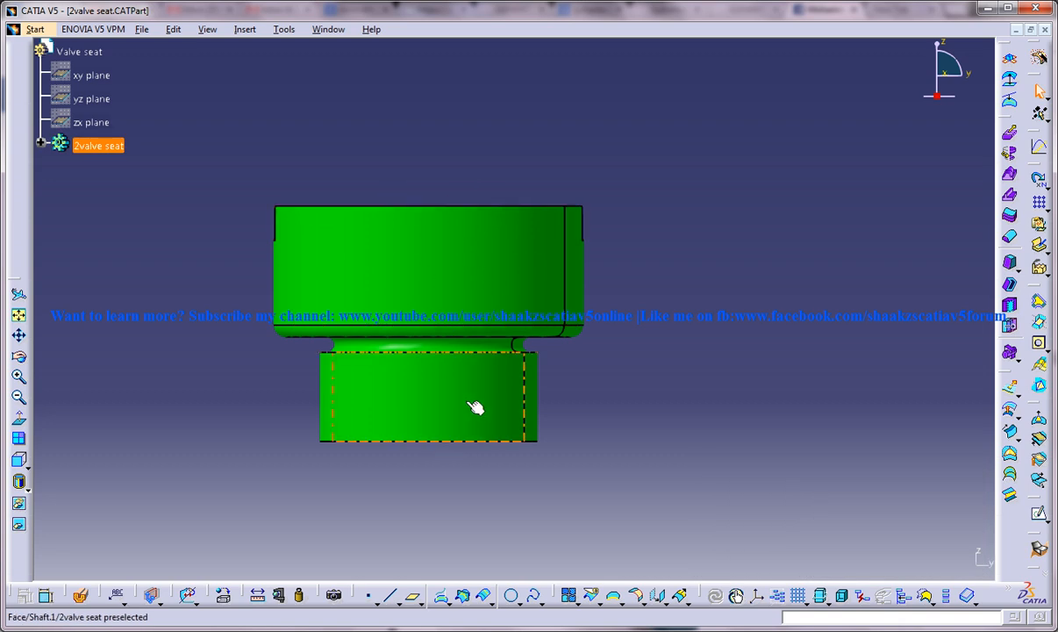
pyautogui.moveTo(516, 267)
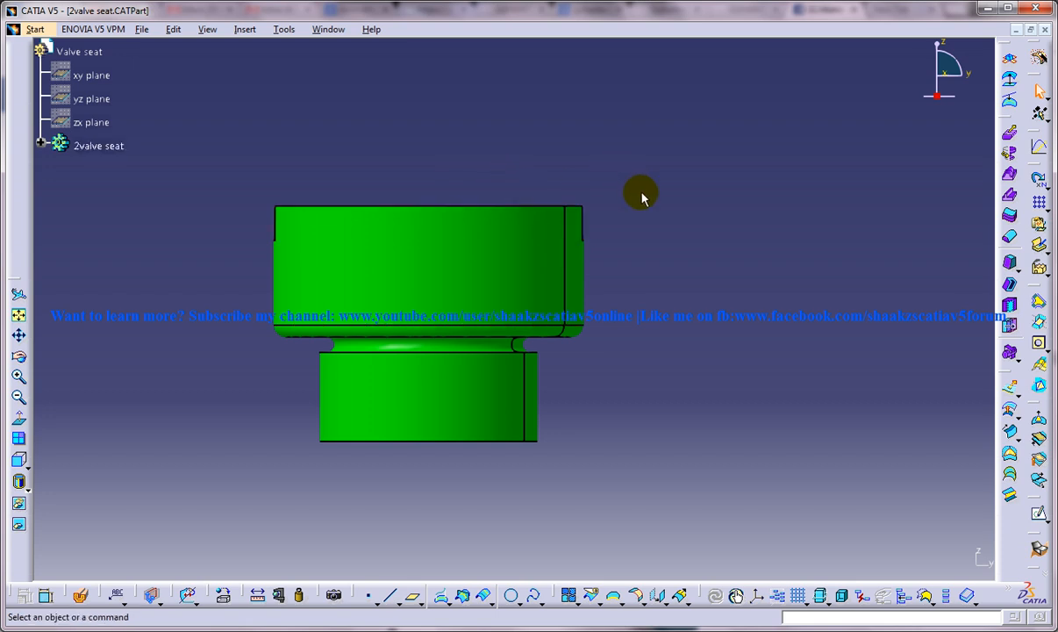
pyautogui.moveTo(454, 151)
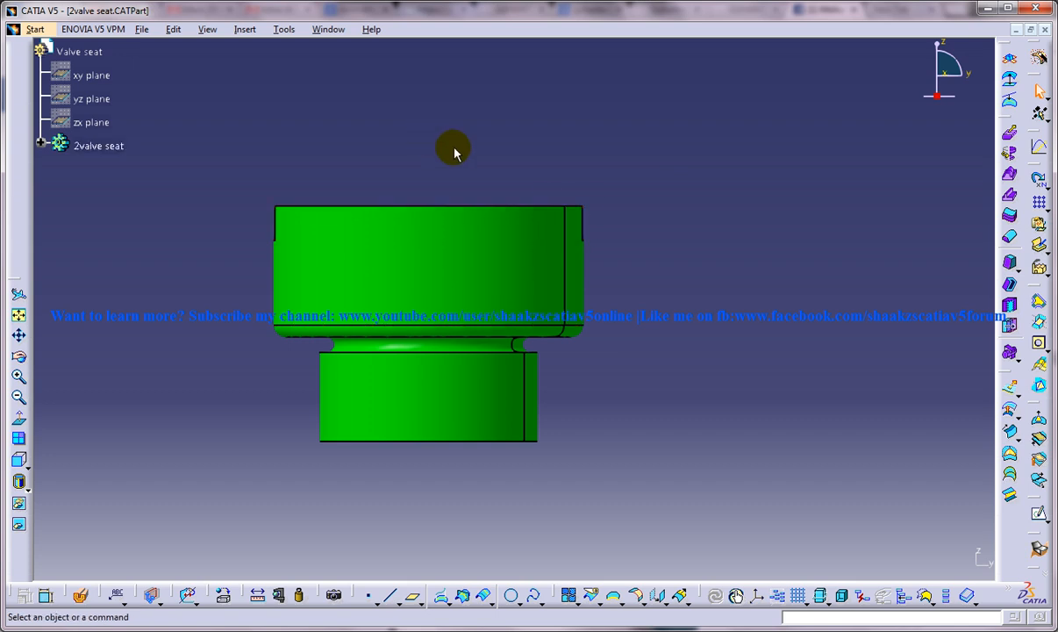